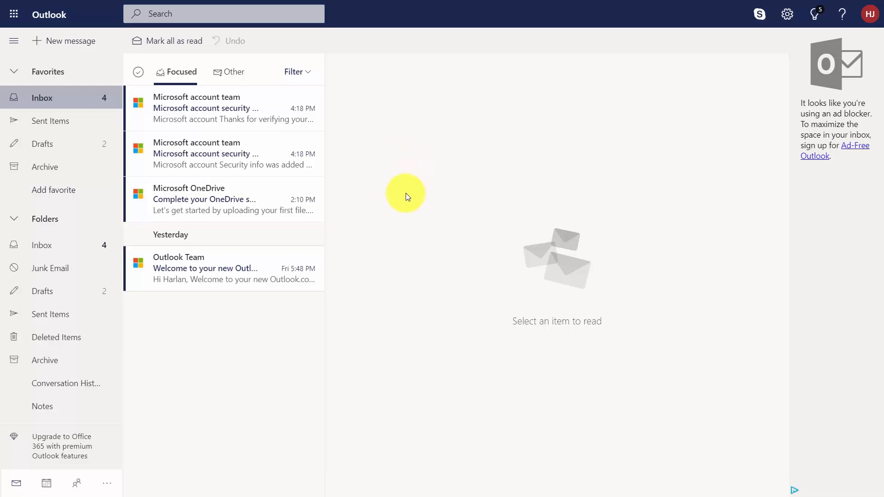
mouse_move(671, 77)
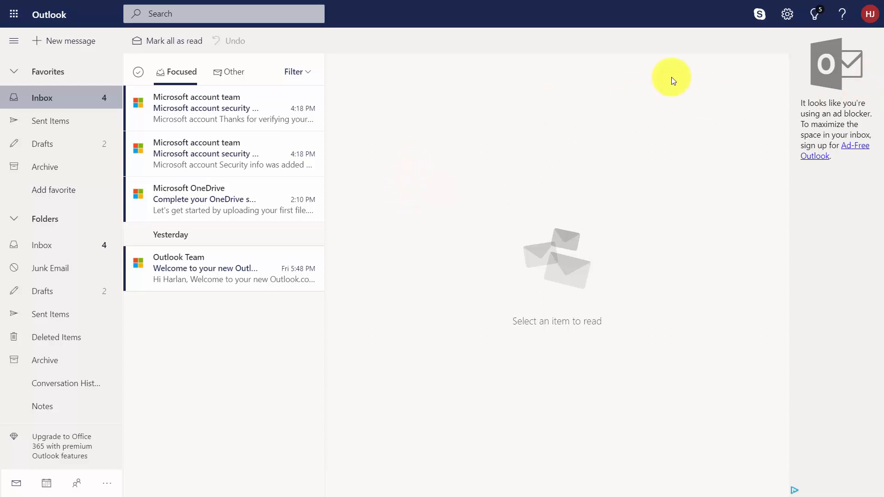
Open the Quick settings panel from the gear icon in the top bar
left_click(787, 15)
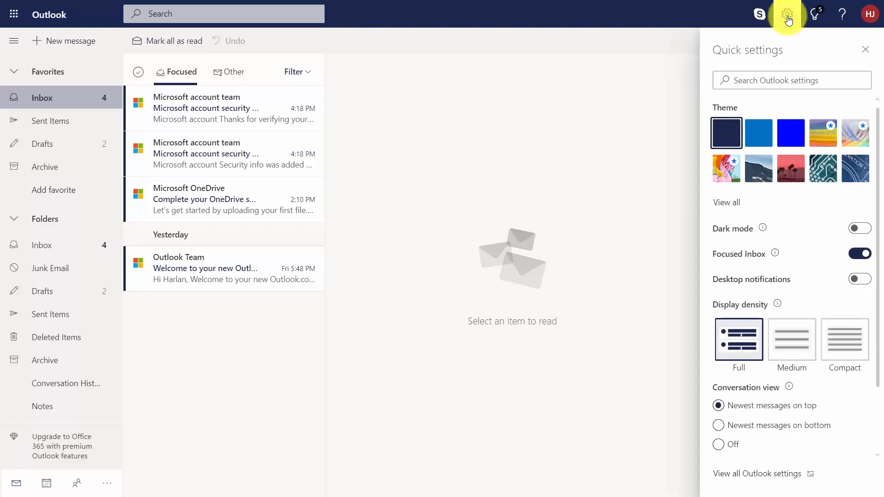
mouse_move(748, 445)
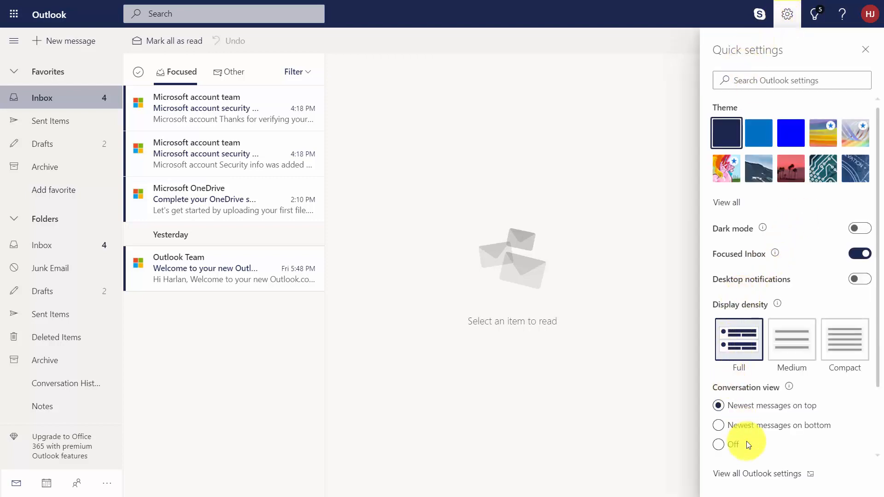
Open all Outlook settings and set Focused Inbox to 'Don't sort my messages'
left_click(756, 474)
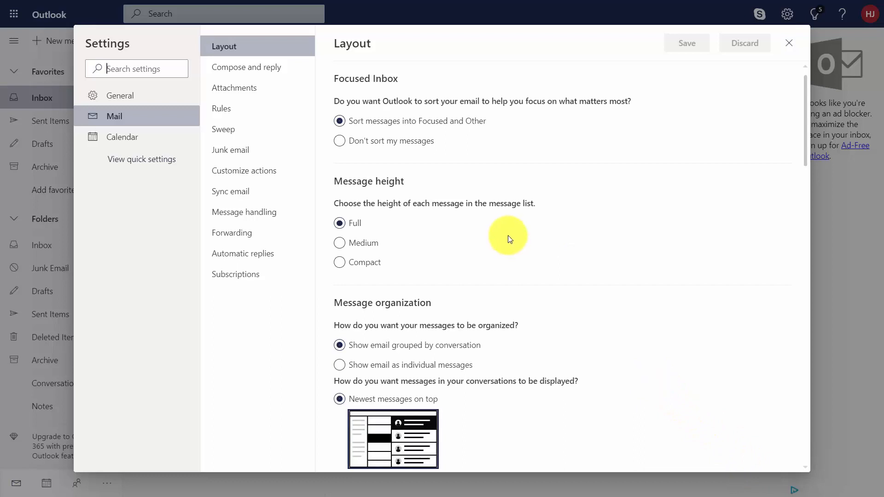
mouse_move(419, 45)
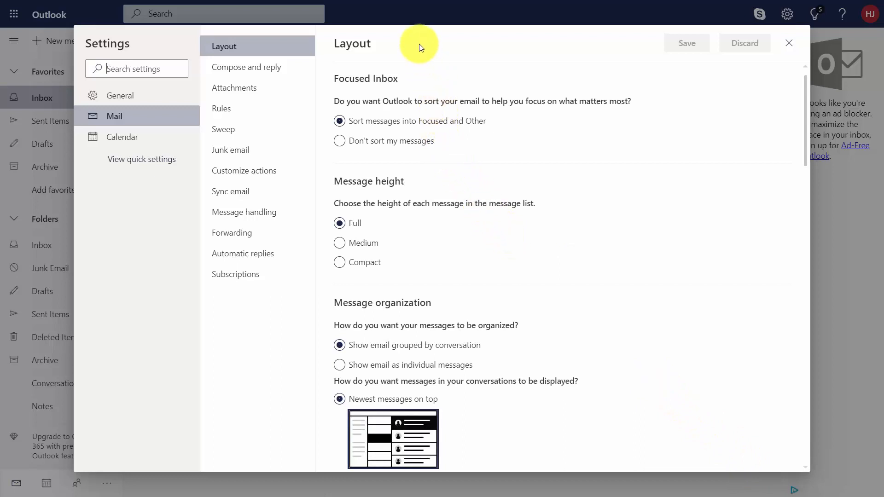
mouse_move(371, 66)
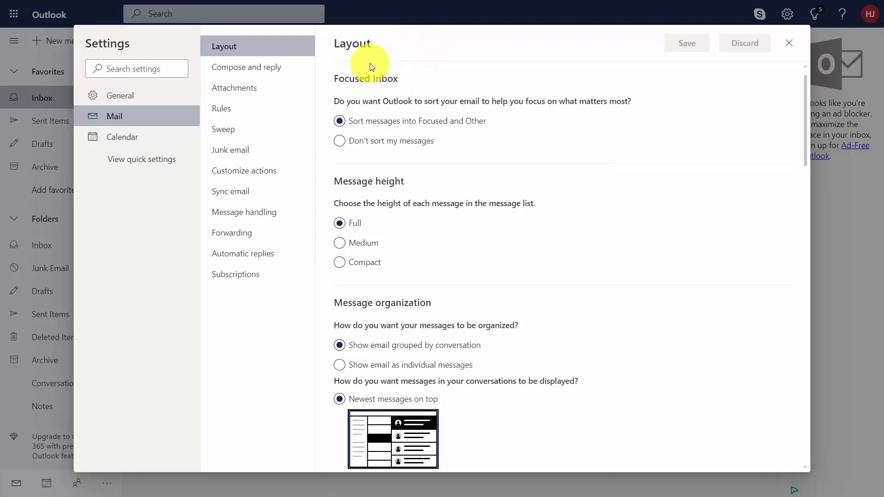
mouse_move(430, 113)
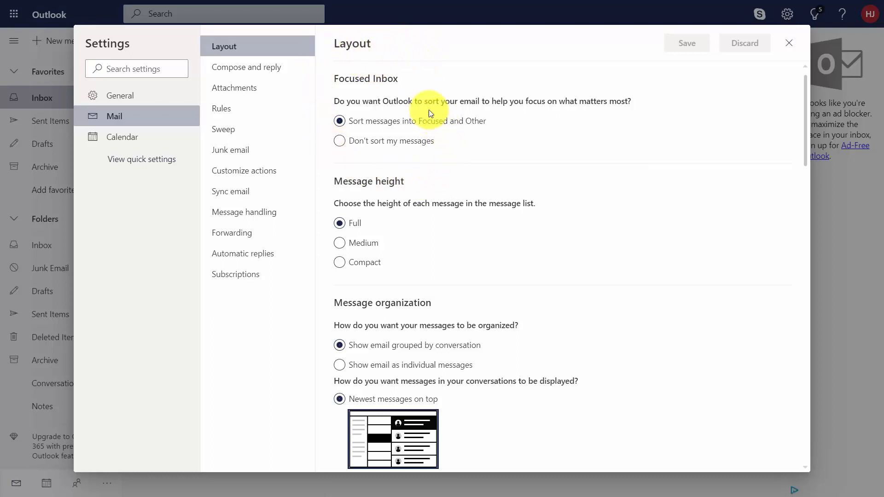
mouse_move(333, 136)
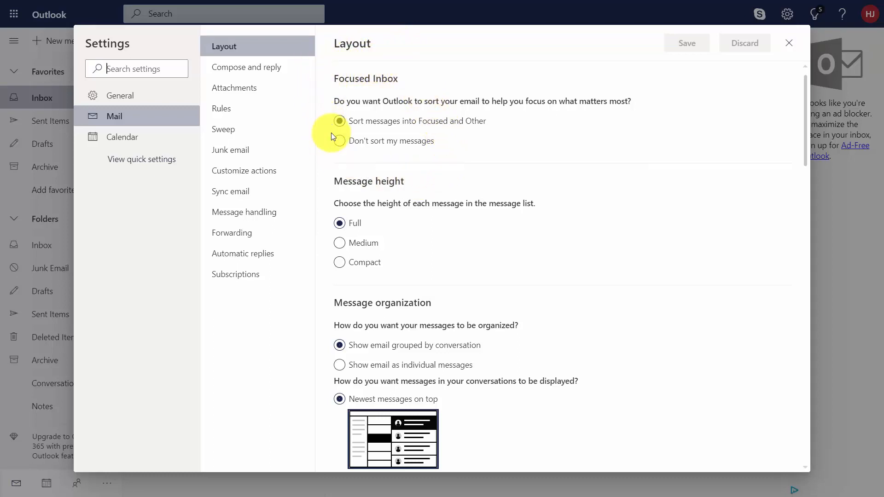
mouse_move(337, 61)
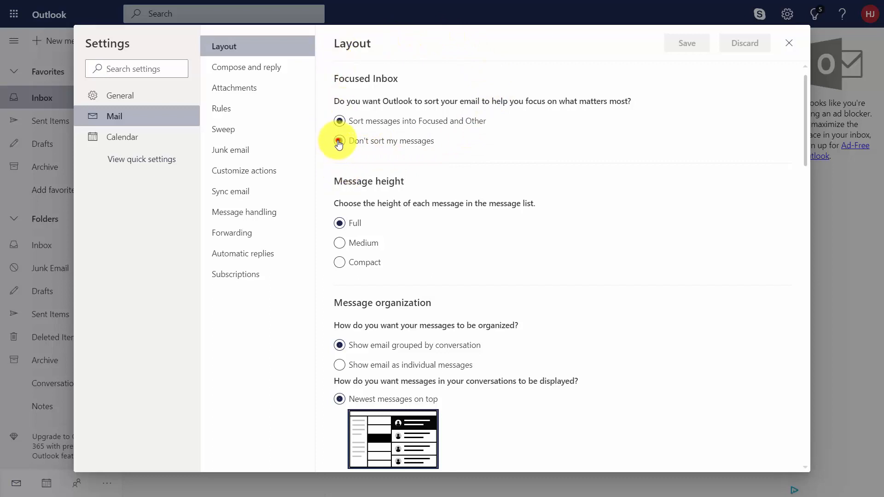
left_click(340, 140)
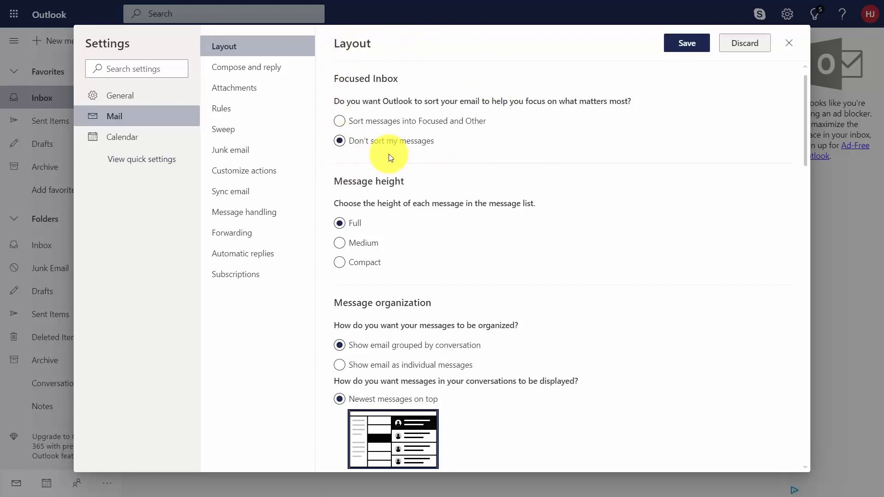
Set Message height to 'Compact' on the Layout settings page
scroll("down", 3)
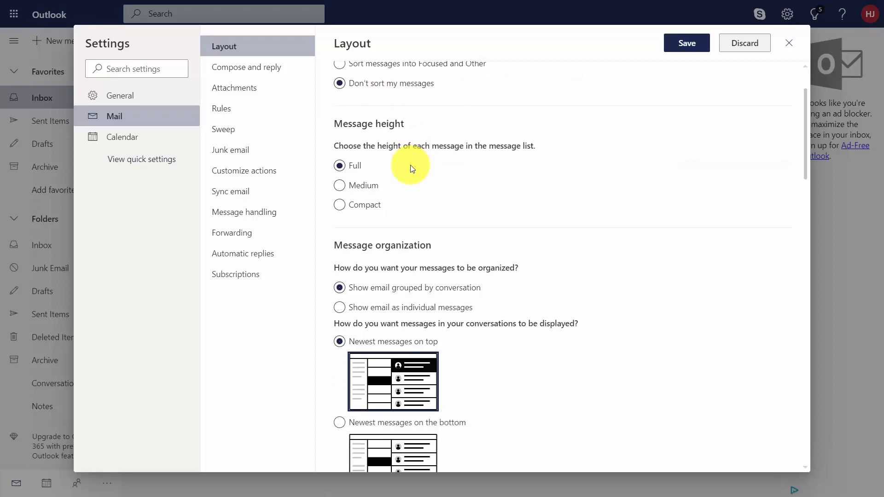
mouse_move(425, 100)
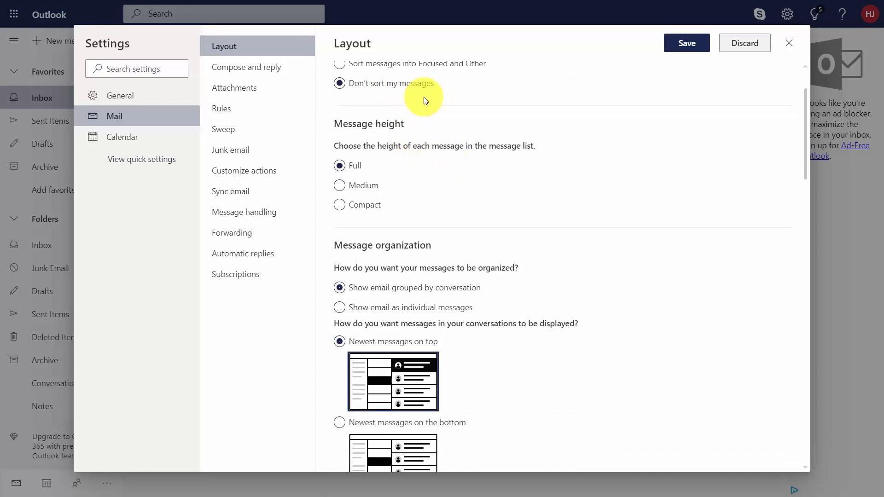
mouse_move(382, 145)
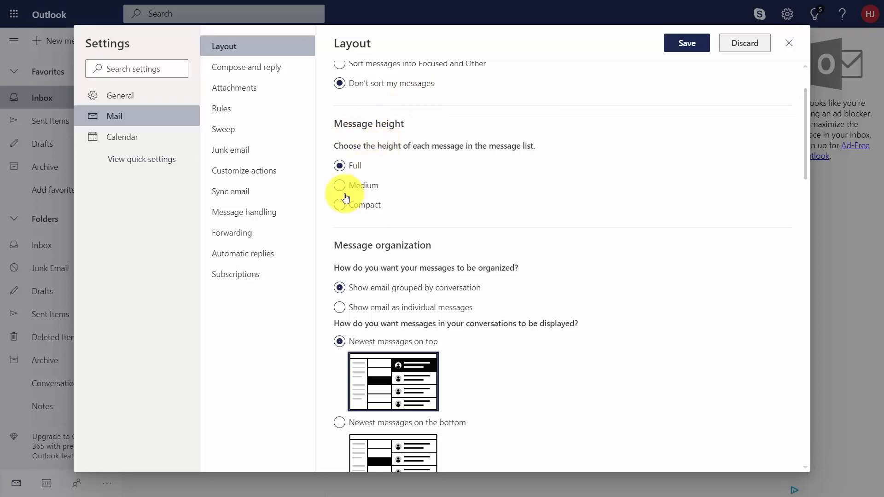
left_click(340, 204)
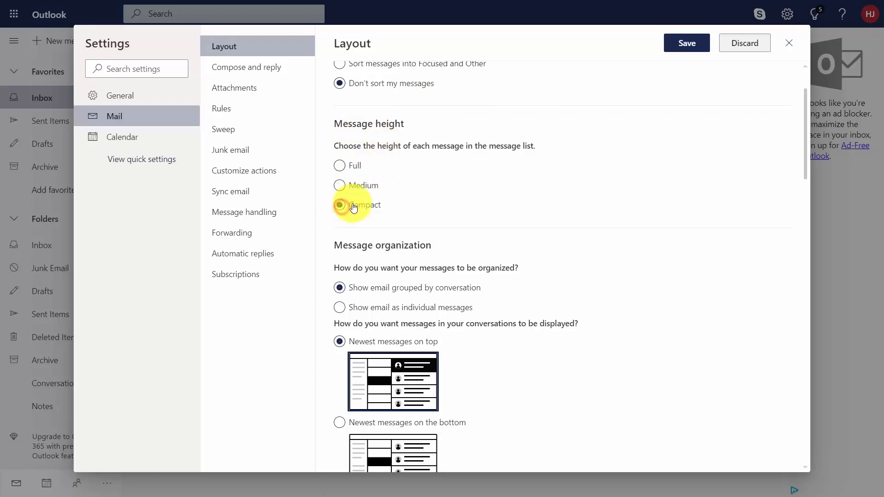
scroll("down", 3)
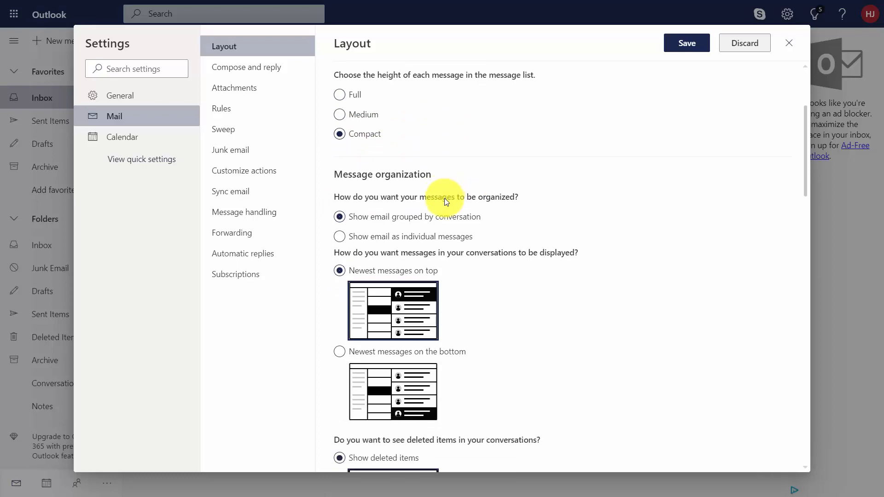
scroll("down", 3)
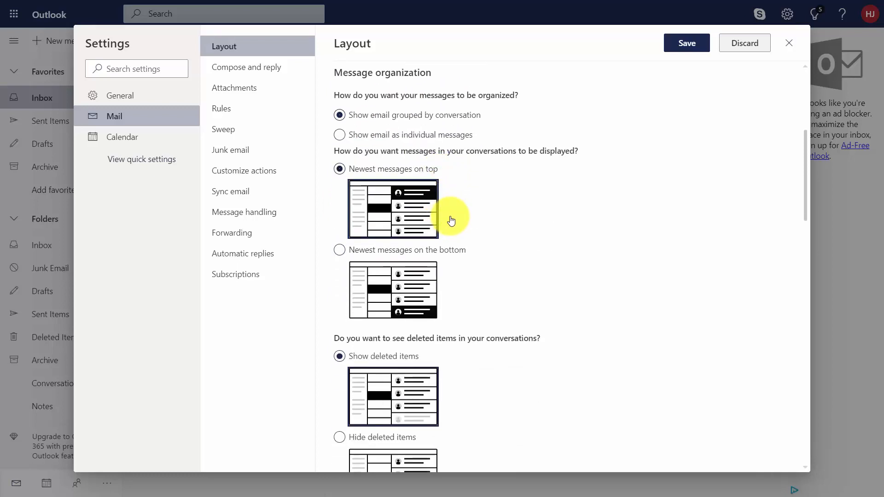
mouse_move(332, 152)
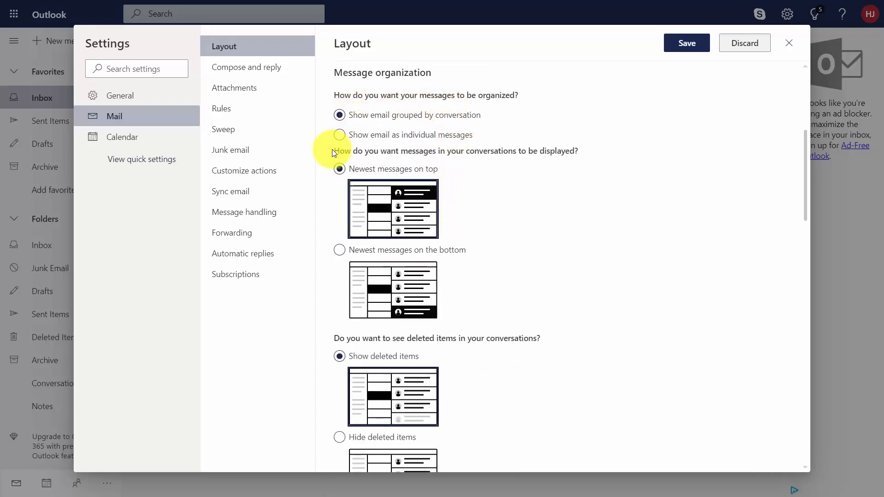
left_click(339, 135)
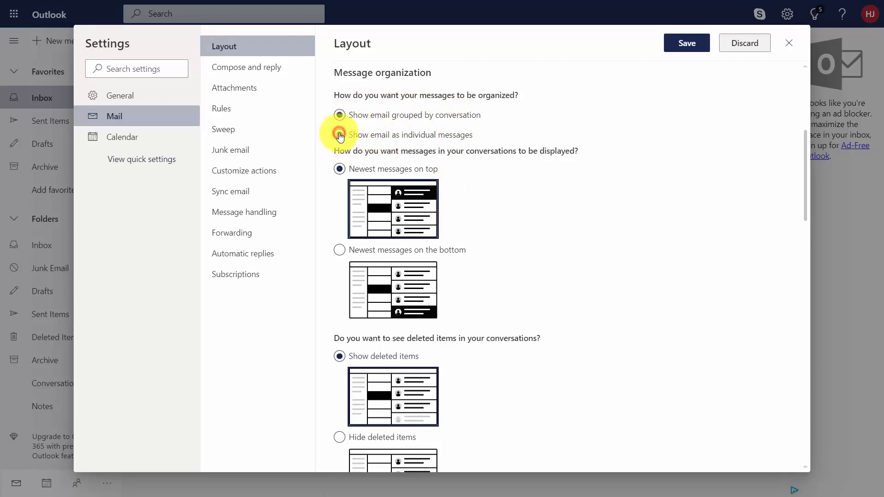
Show emails as individual messages and select 'Don't show sender images'
left_click(340, 135)
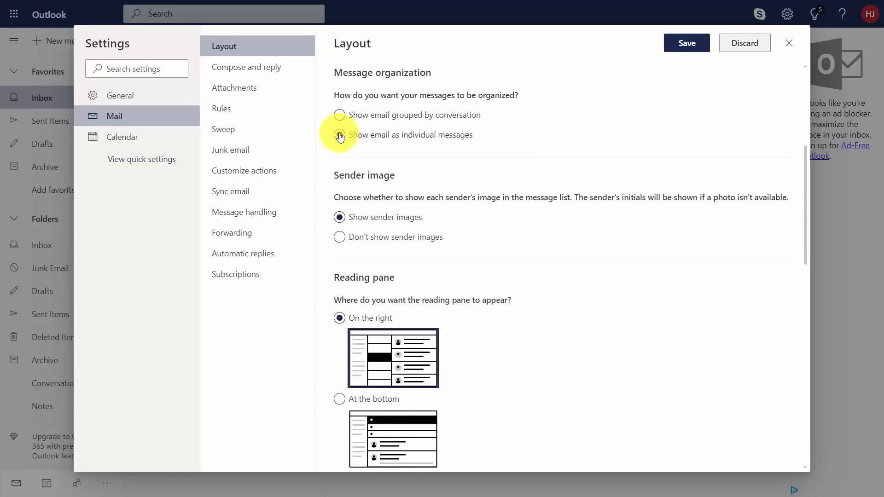
left_click(339, 135)
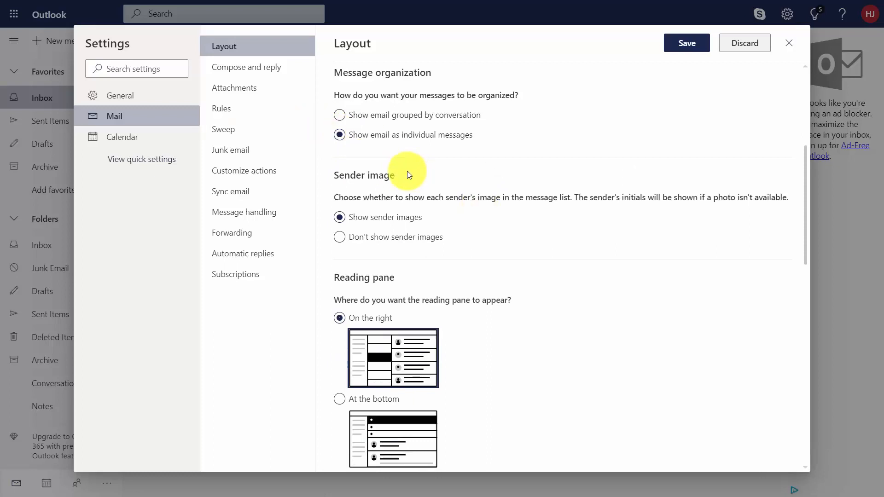
mouse_move(364, 207)
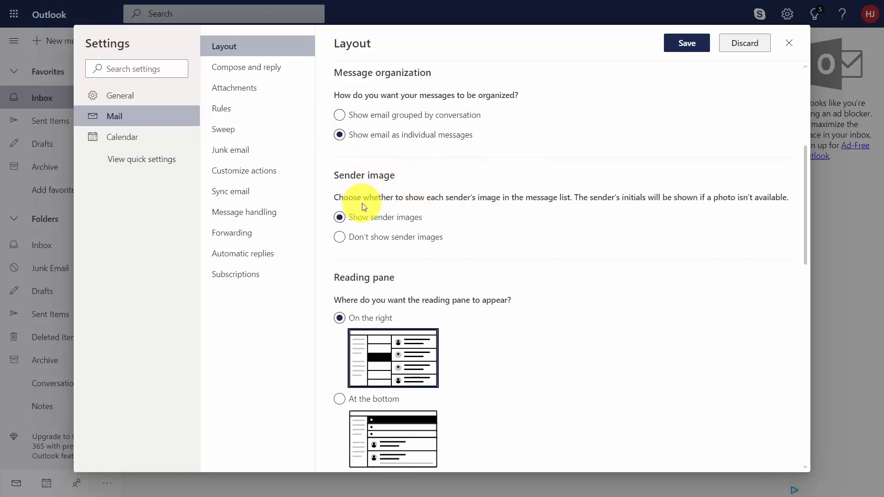
mouse_move(461, 214)
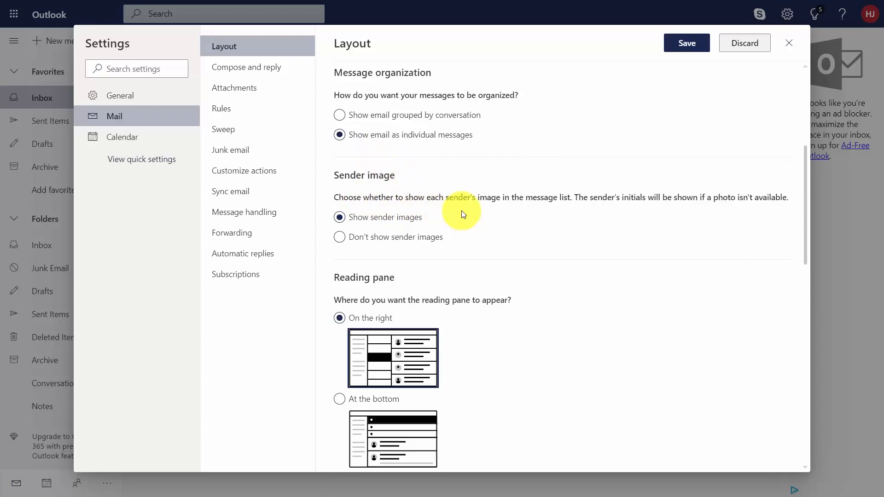
mouse_move(628, 222)
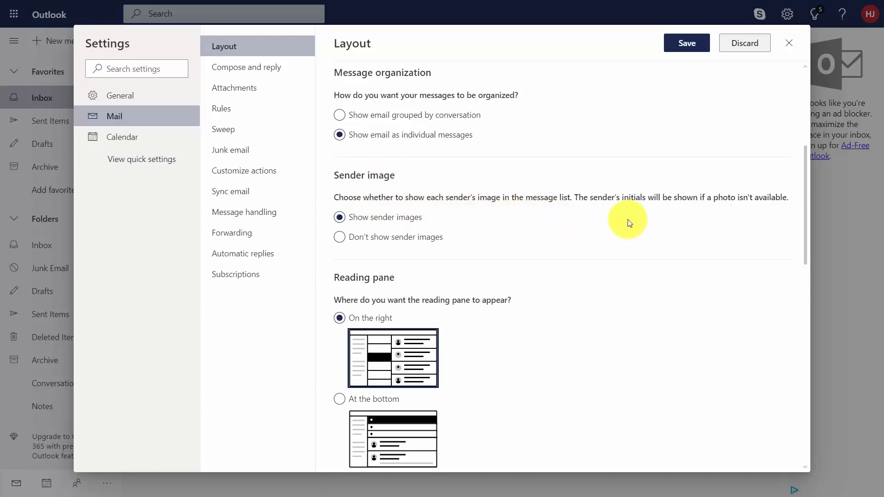
mouse_move(553, 220)
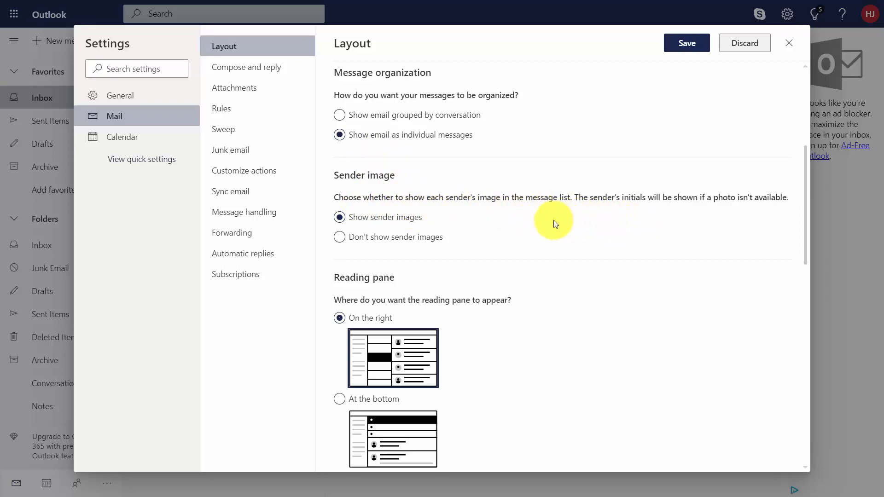
mouse_move(425, 247)
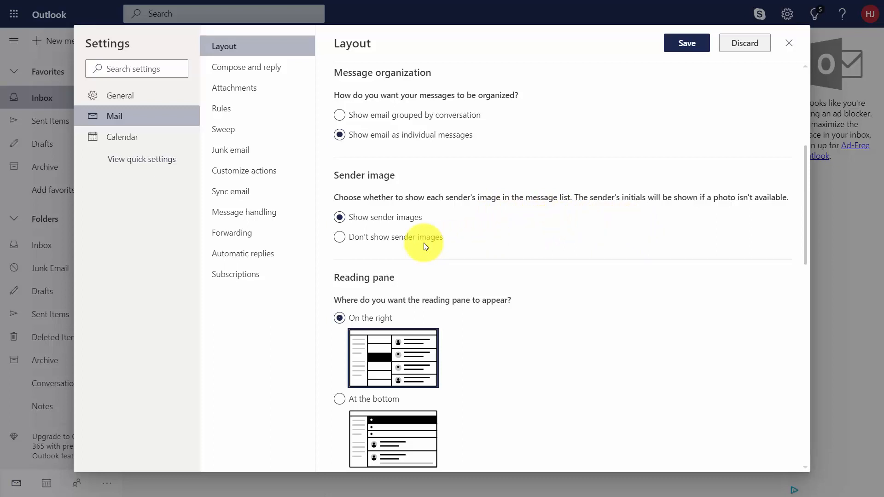
mouse_move(389, 73)
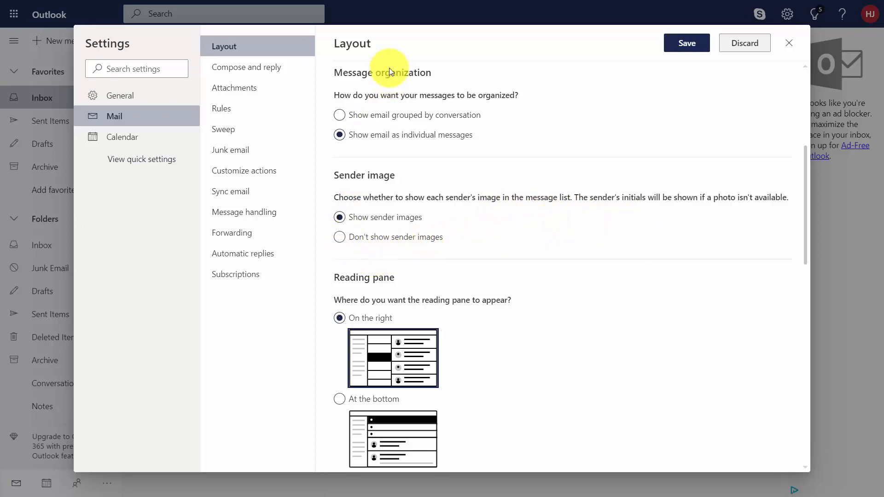
mouse_move(339, 236)
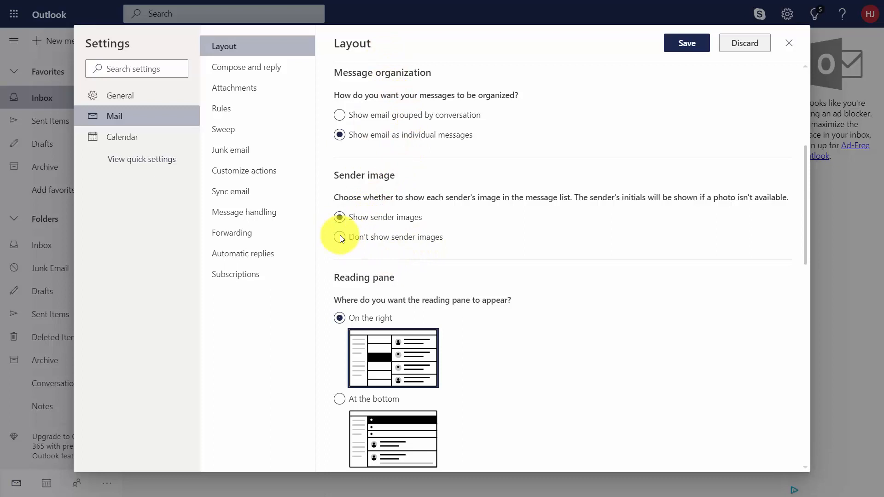
left_click(340, 236)
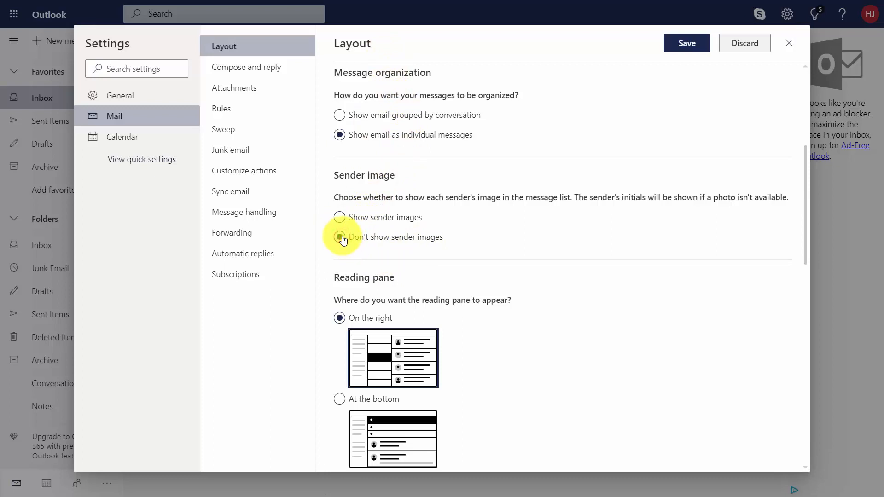
Review the reading pane and message list options, keeping the next-item-after-moving behaviour
scroll("down", 3)
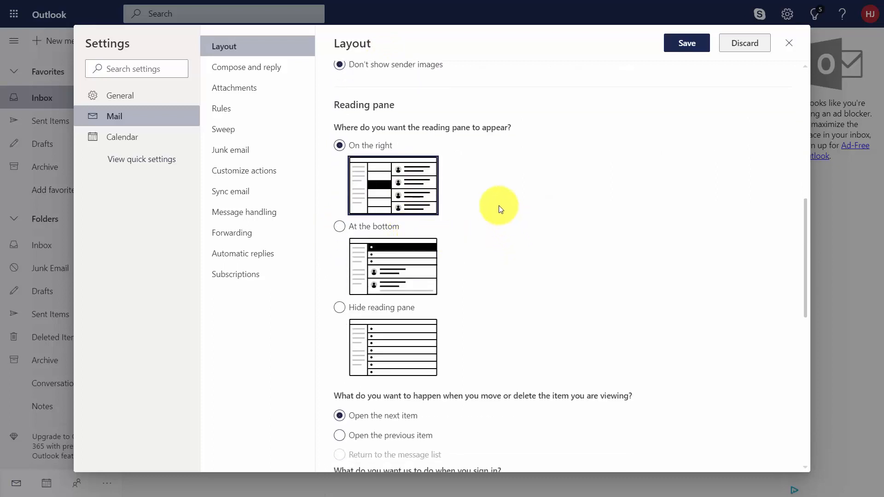
scroll("down", 3)
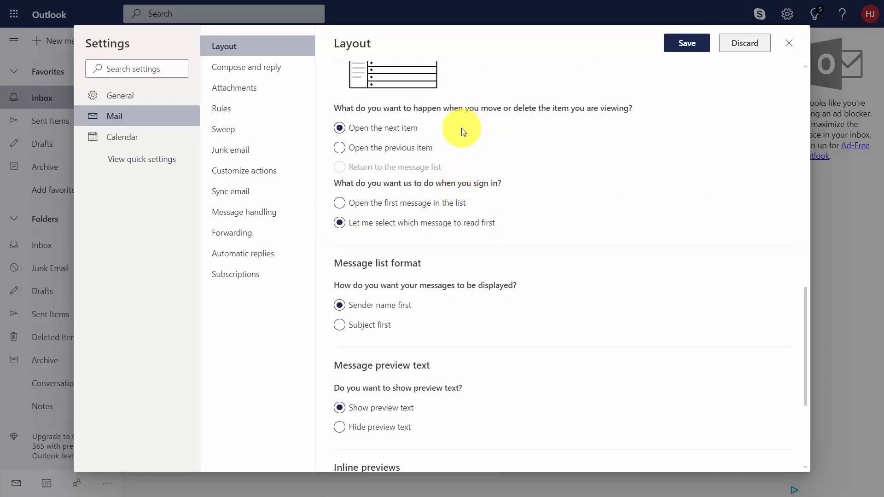
mouse_move(455, 140)
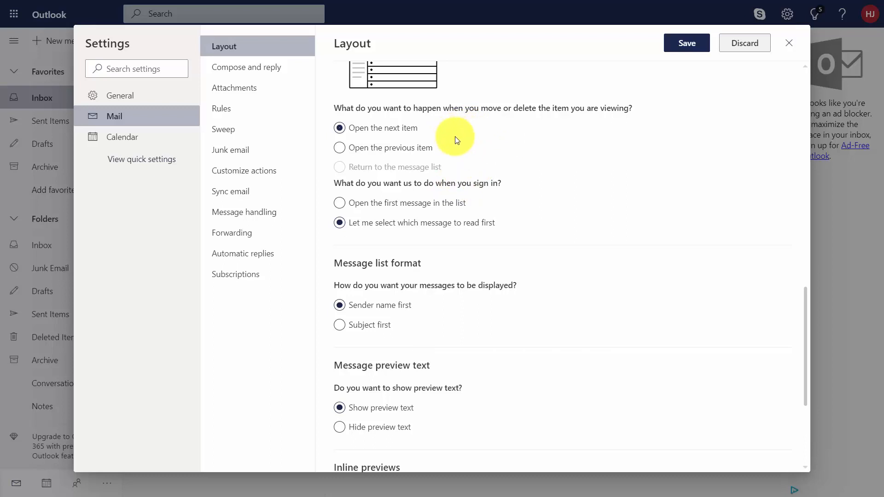
mouse_move(369, 138)
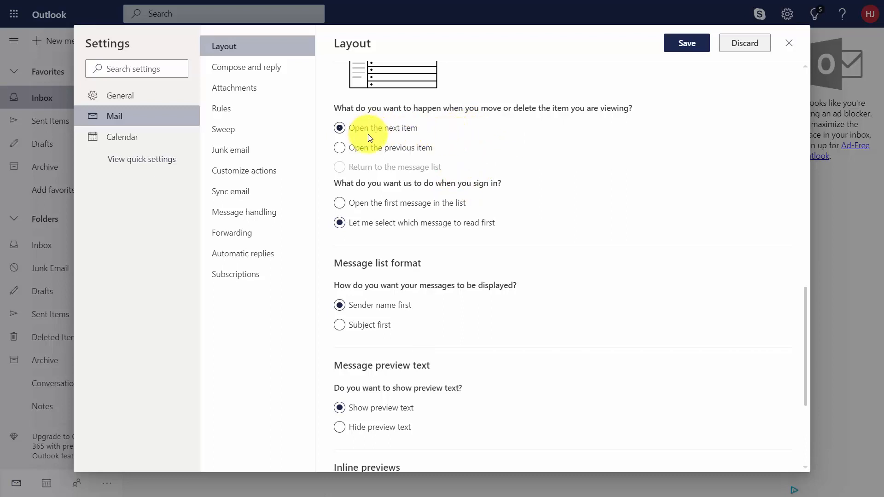
mouse_move(389, 131)
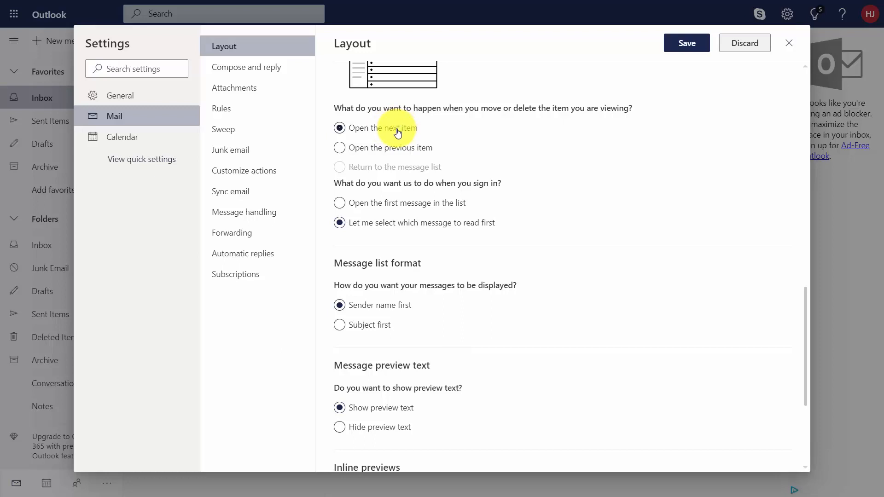
left_click(339, 203)
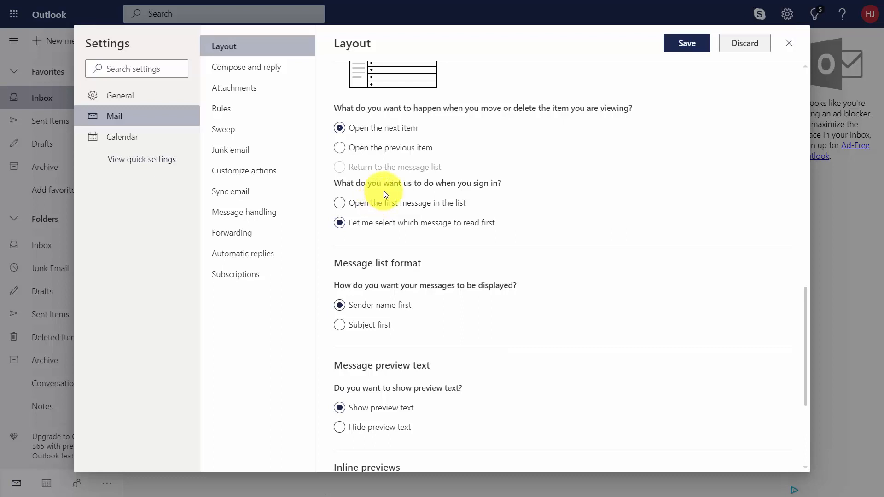
Review the remaining layout options, save the layout and go to Compose and reply
scroll("down", 3)
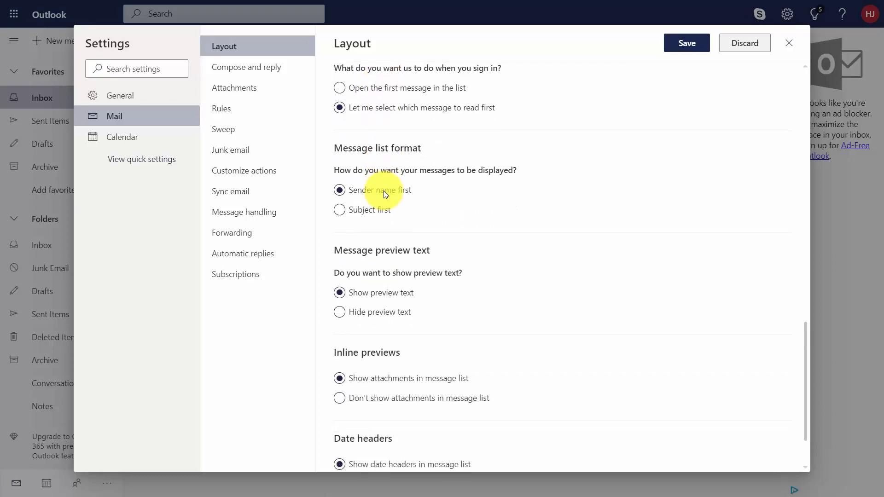
mouse_move(354, 164)
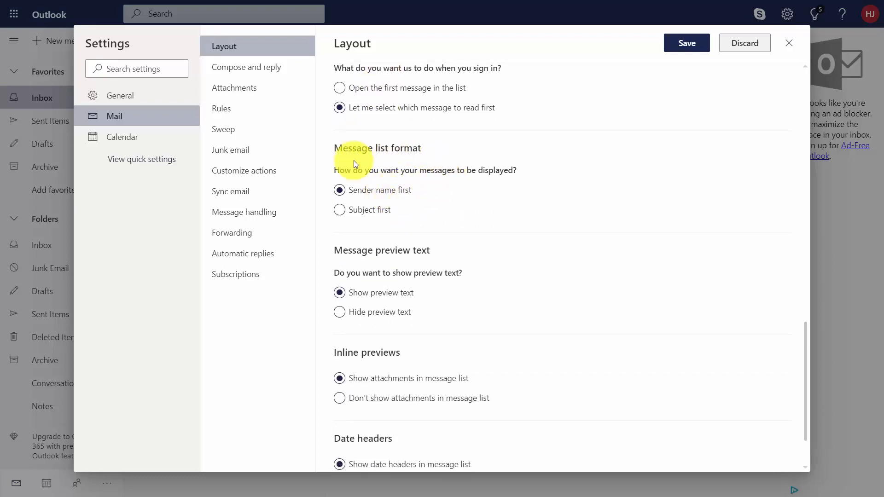
mouse_move(323, 158)
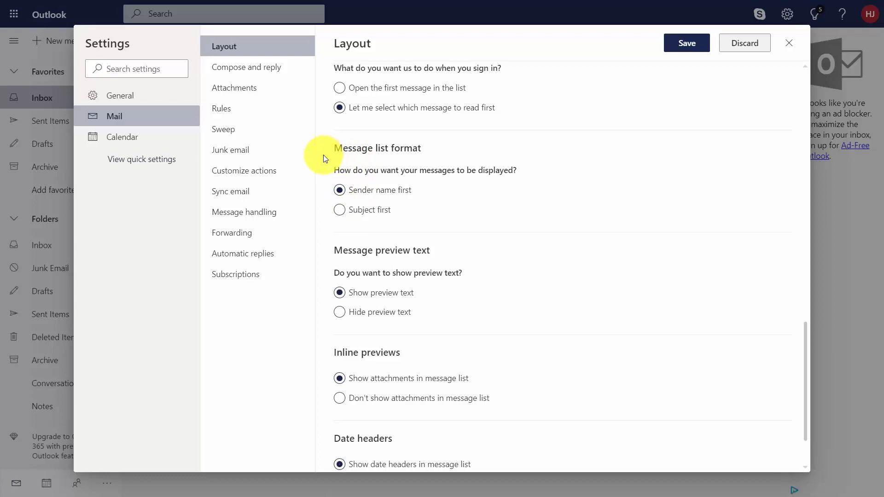
scroll("down", 3)
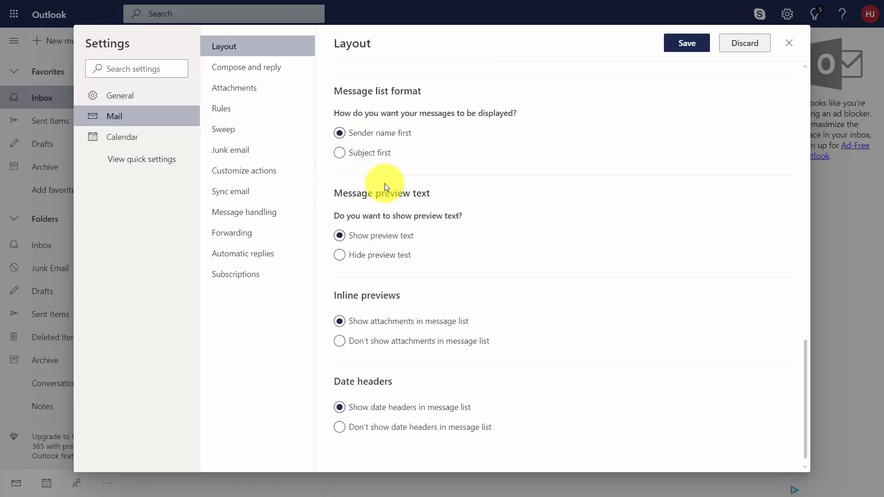
mouse_move(387, 314)
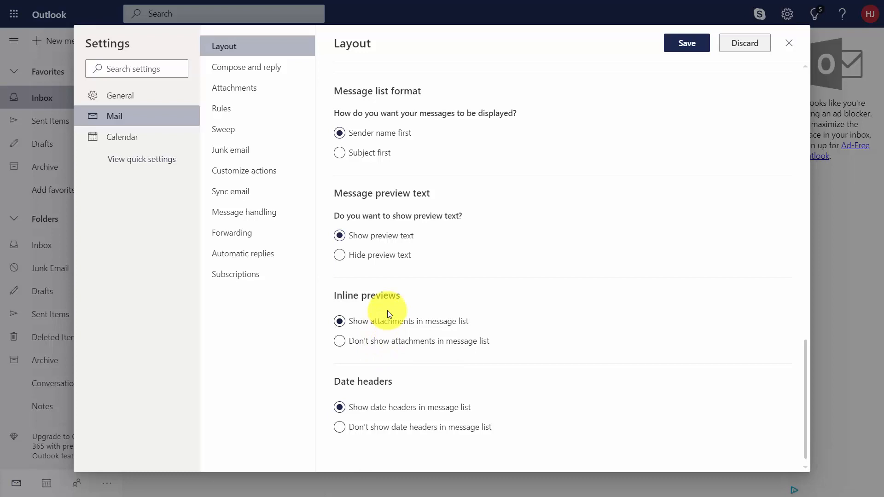
mouse_move(364, 375)
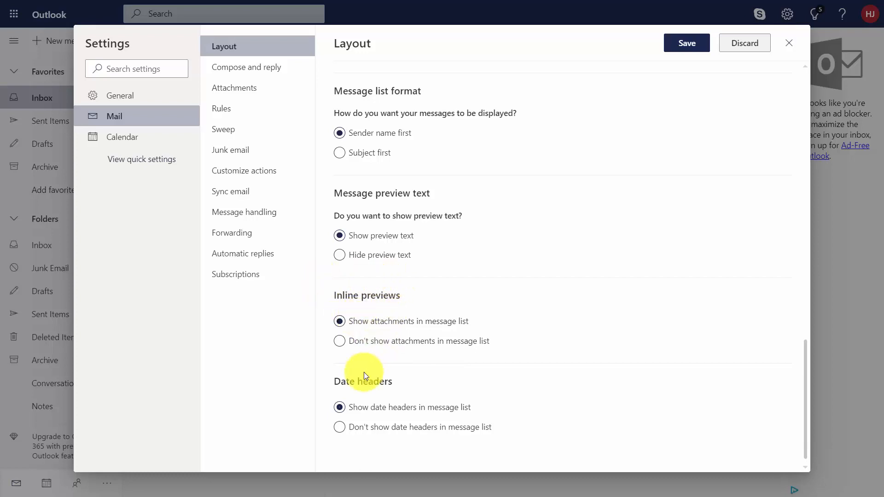
mouse_move(470, 98)
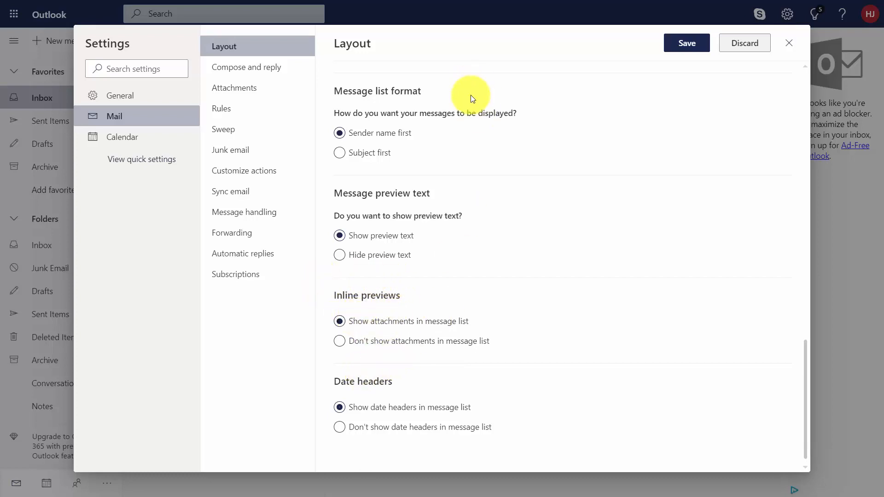
left_click(685, 43)
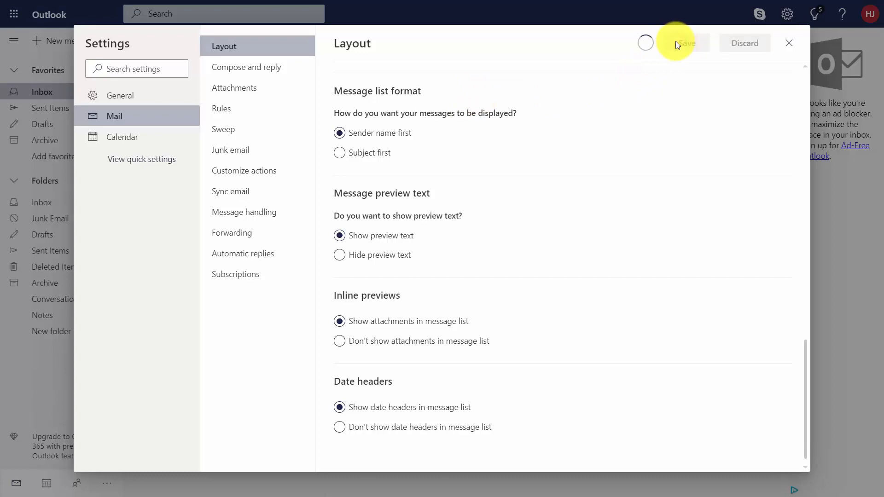
left_click(246, 67)
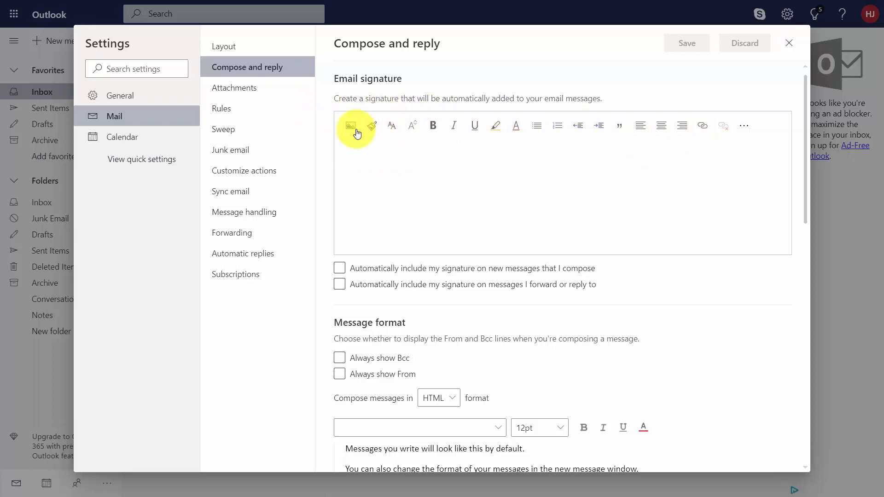
mouse_move(351, 125)
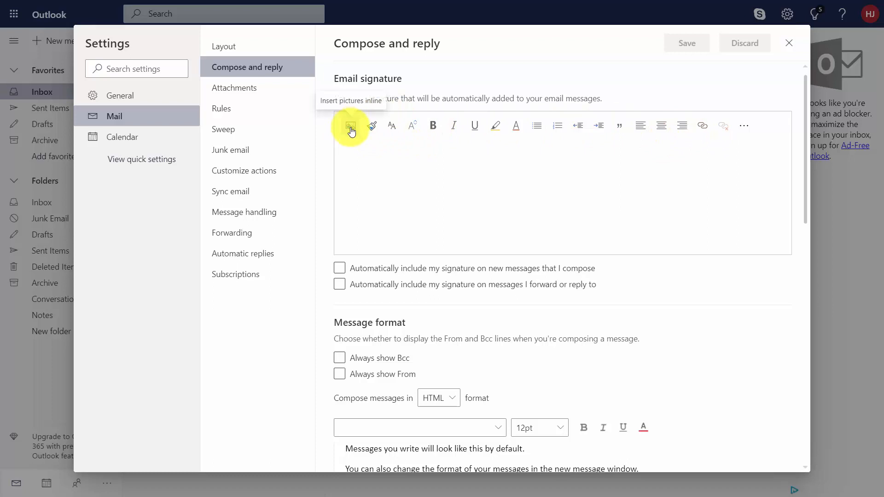
mouse_move(371, 125)
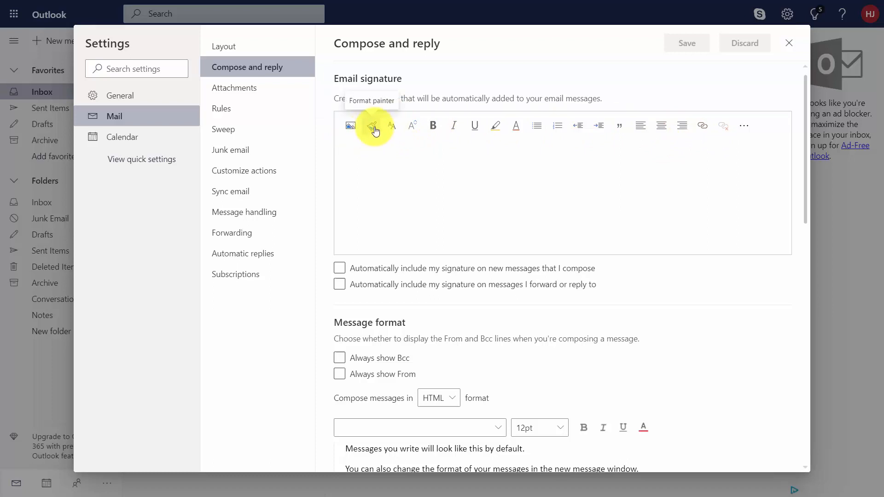
mouse_move(597, 138)
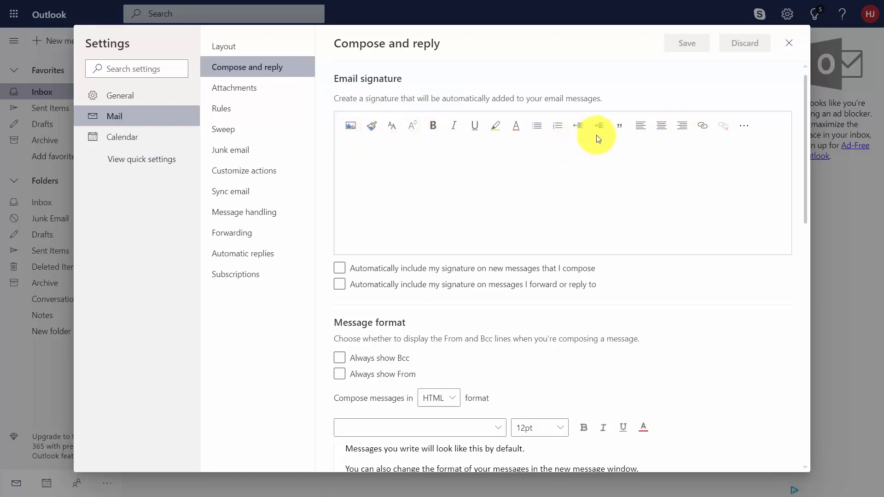
mouse_move(353, 145)
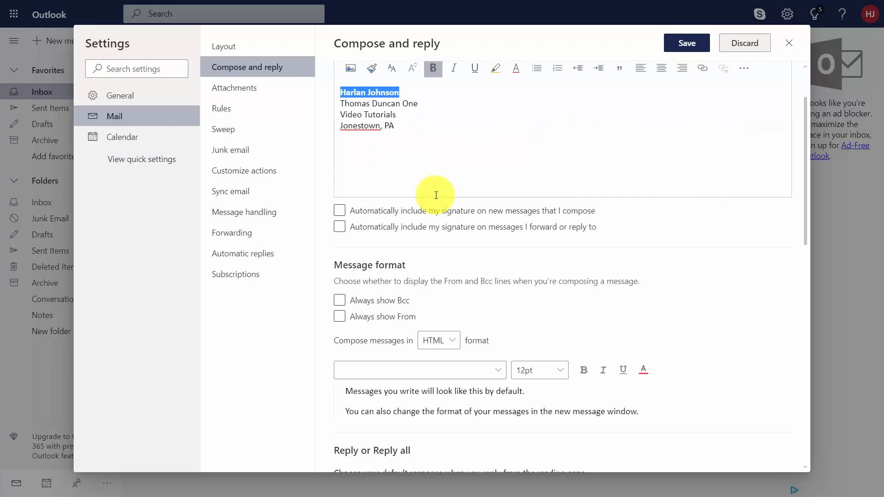
Auto-include the signature on new messages and on replies and forwards
left_click(339, 227)
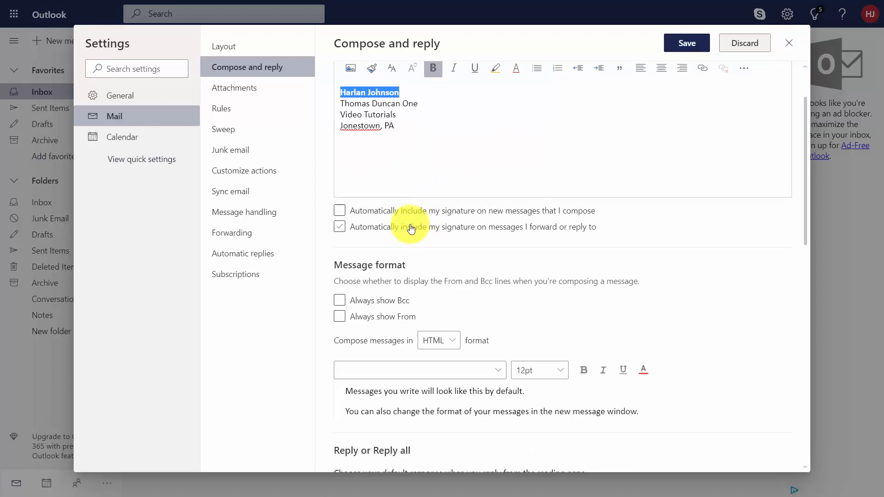
left_click(339, 211)
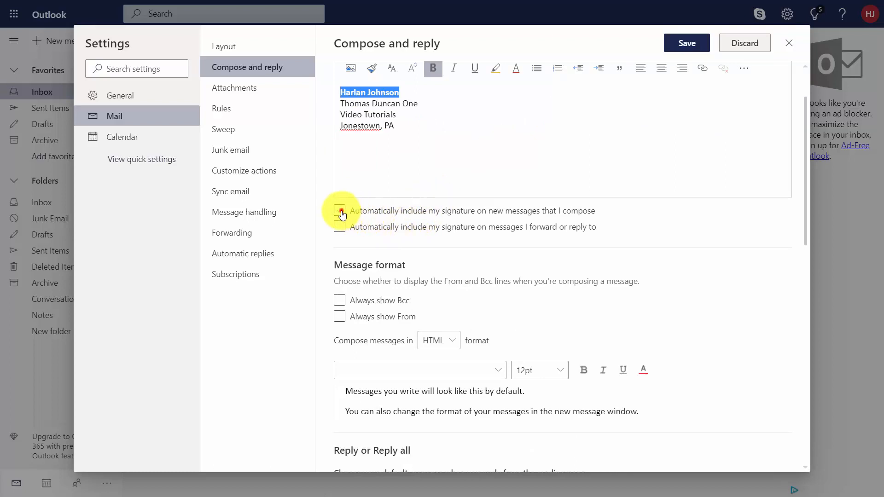
left_click(339, 211)
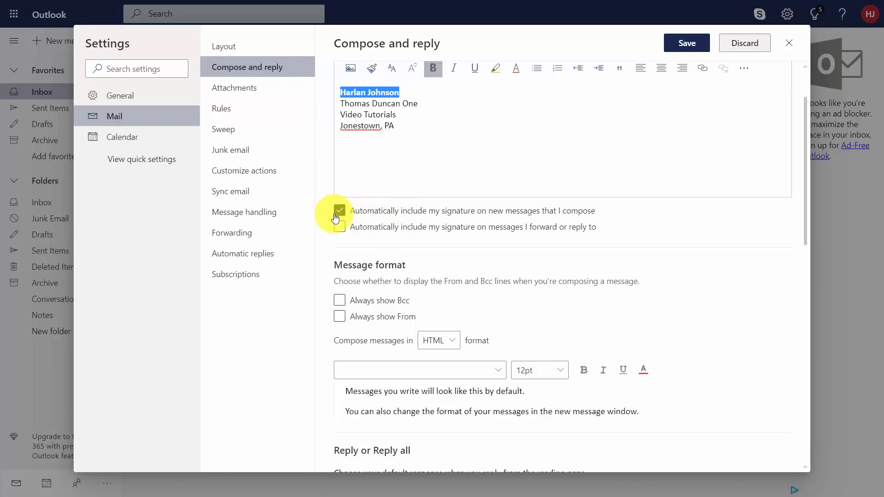
left_click(340, 226)
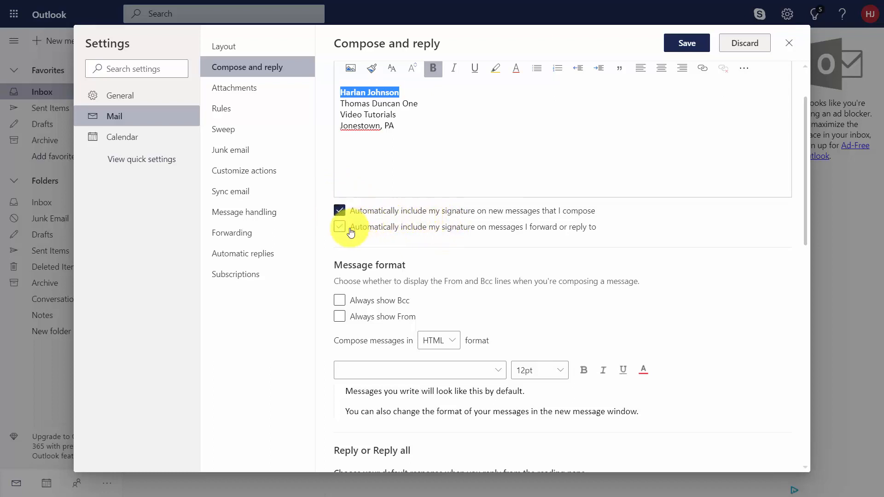
left_click(339, 226)
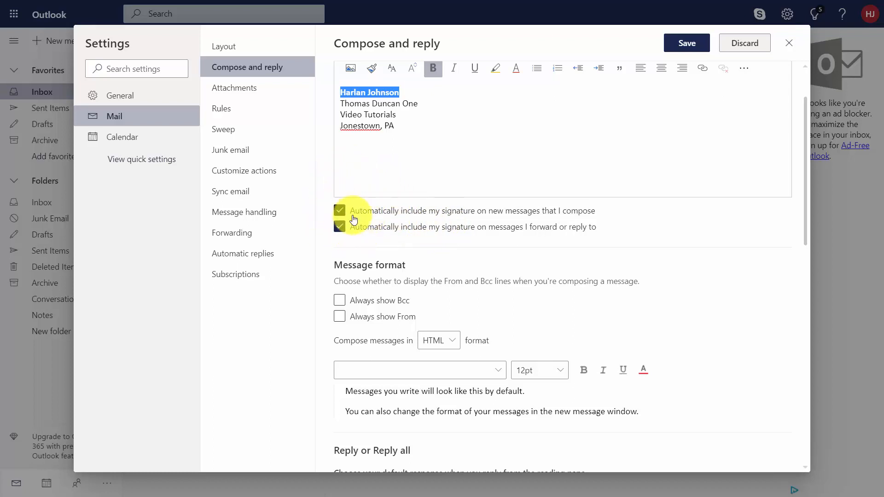
scroll("down", 3)
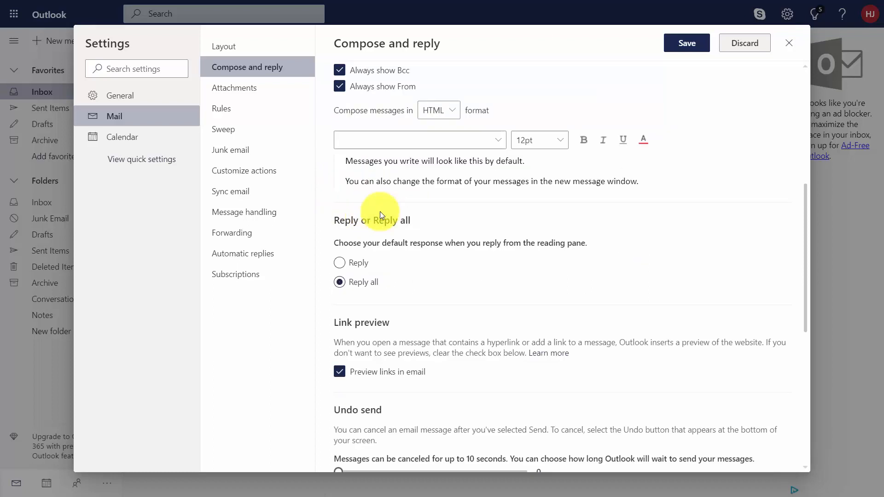
mouse_move(334, 206)
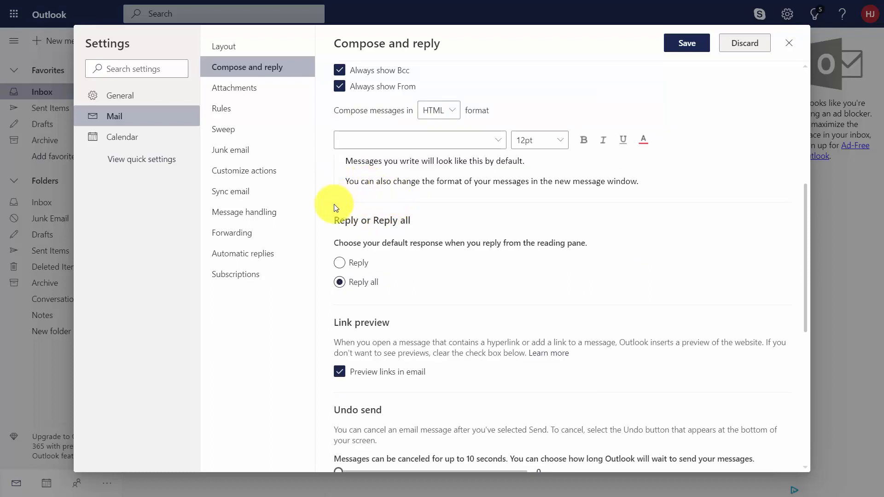
Toggle link previews off and back on, then view a draft with a google.com preview card
scroll("down", 3)
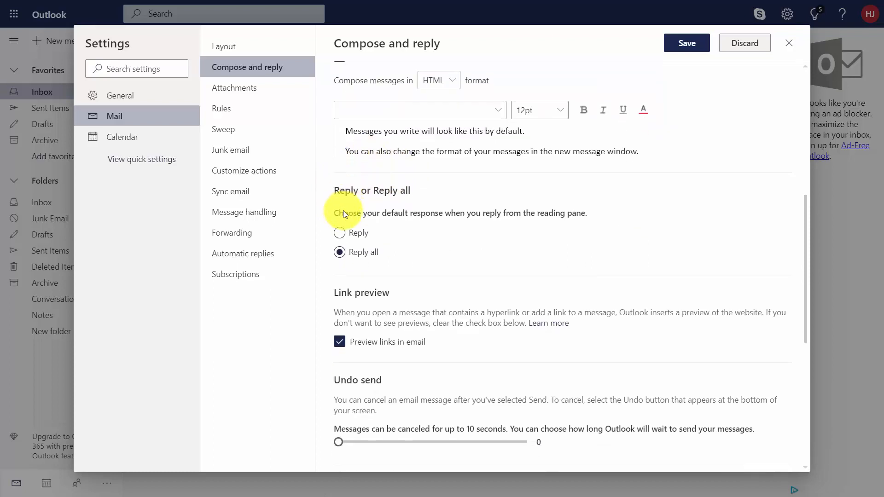
scroll("down", 3)
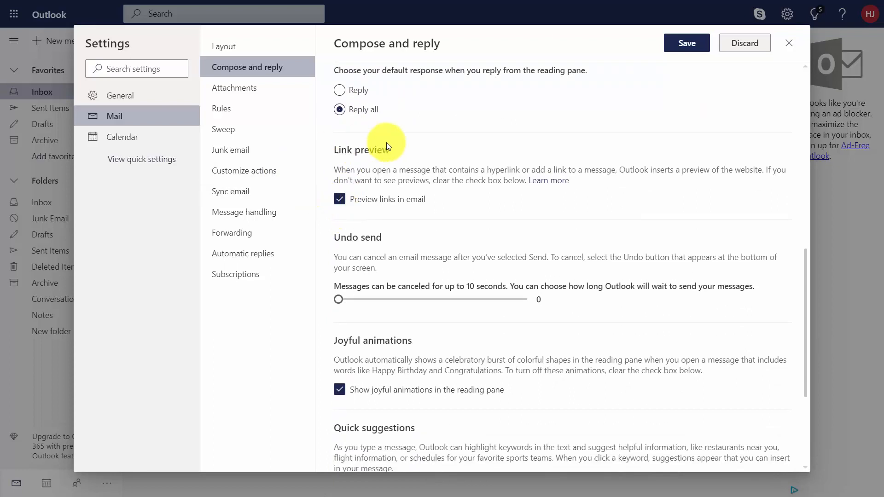
mouse_move(328, 189)
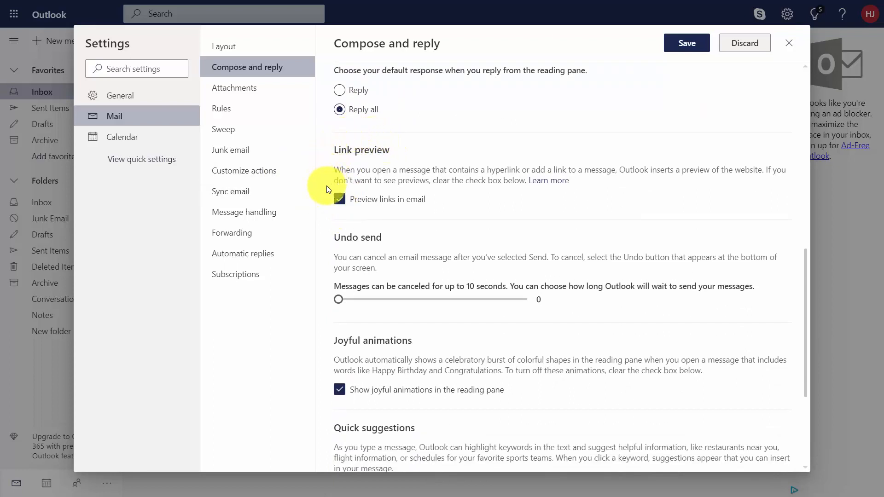
mouse_move(319, 168)
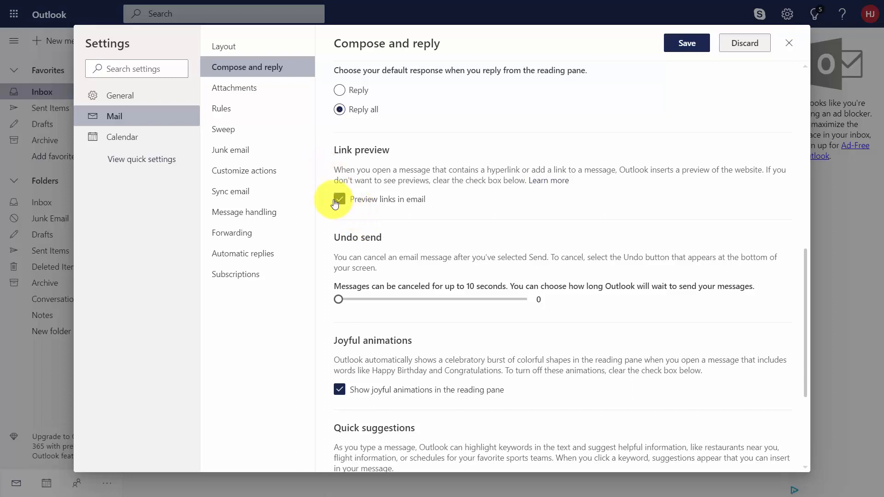
left_click(339, 199)
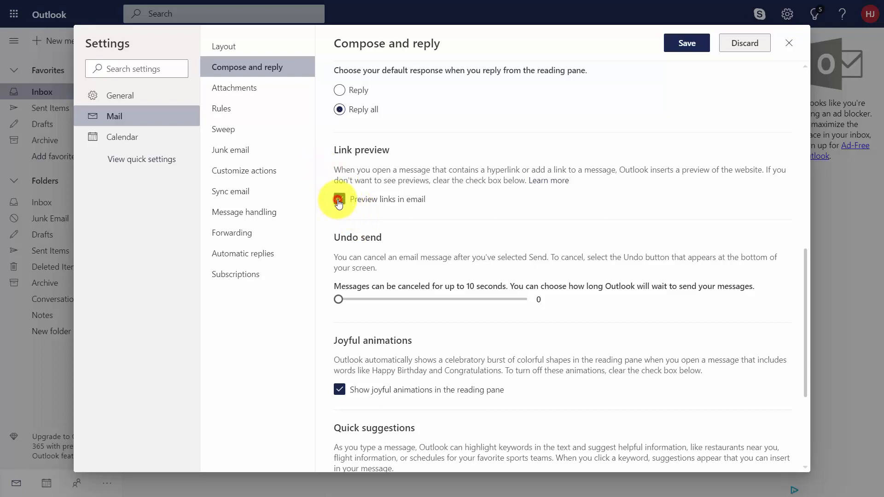
left_click(339, 198)
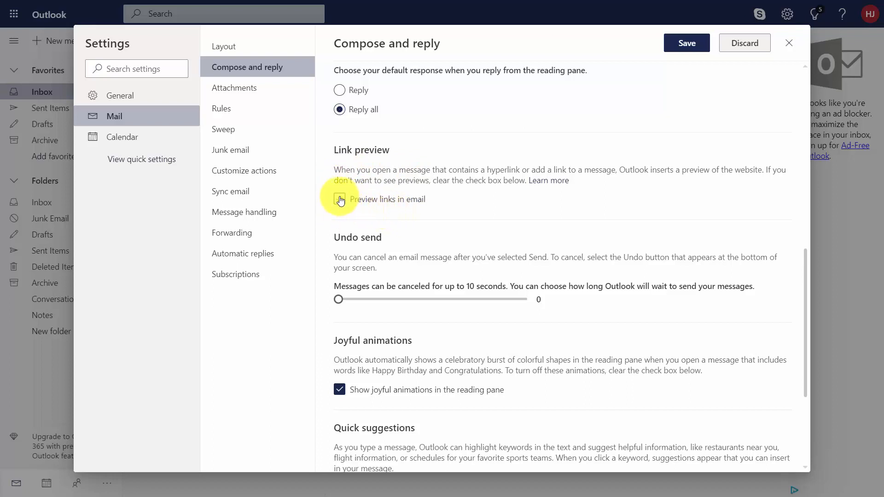
left_click(340, 199)
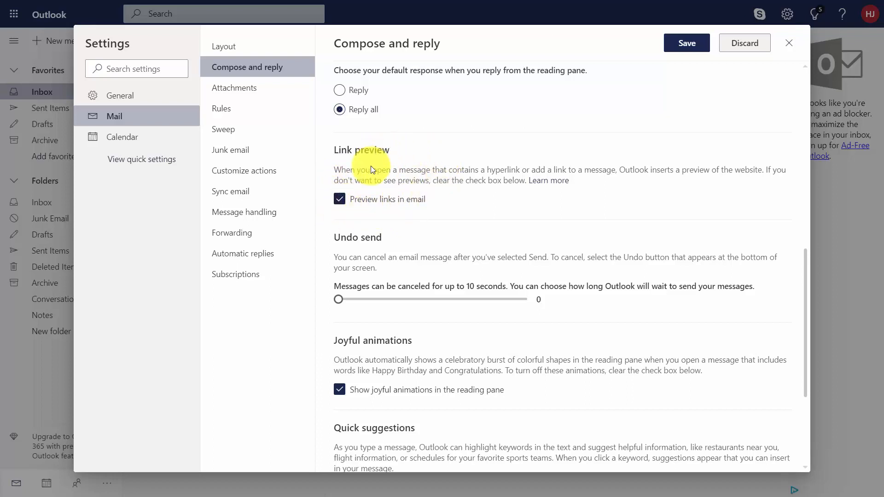
left_click(789, 43)
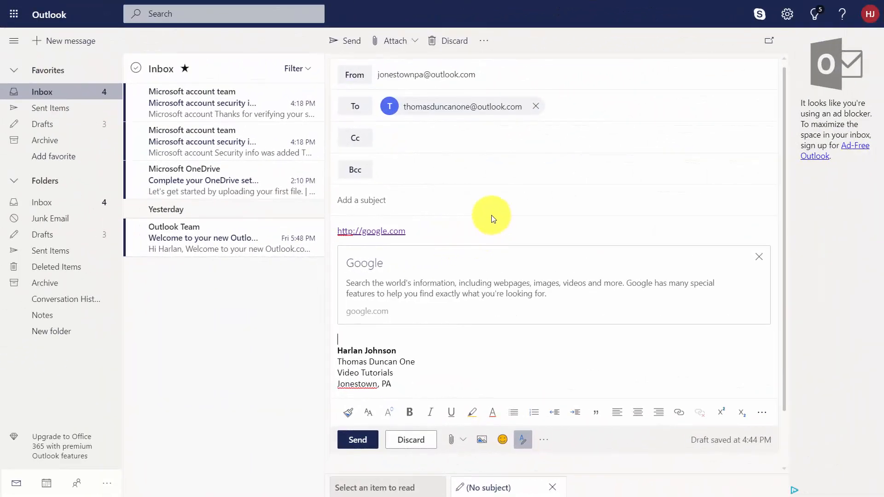
mouse_move(336, 253)
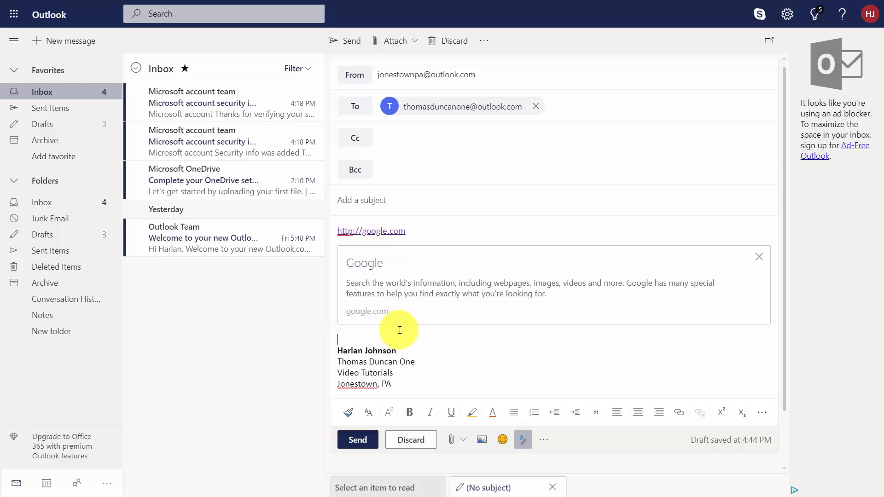
mouse_move(471, 279)
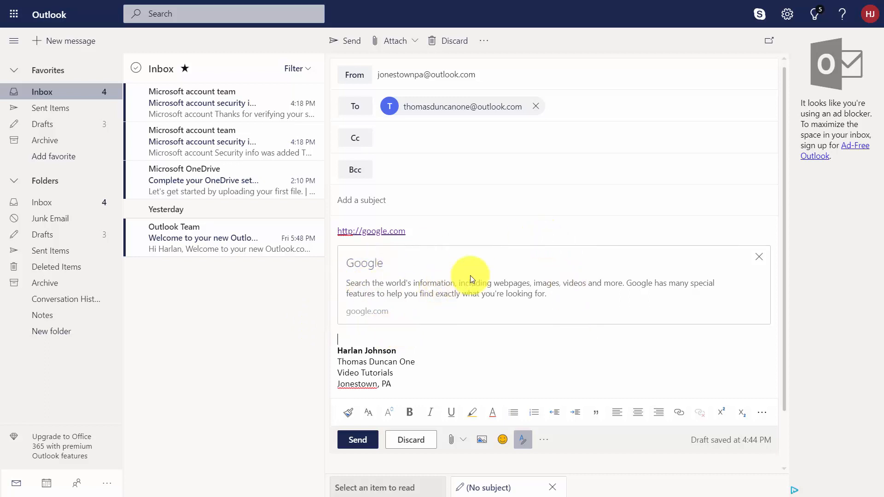
mouse_move(423, 265)
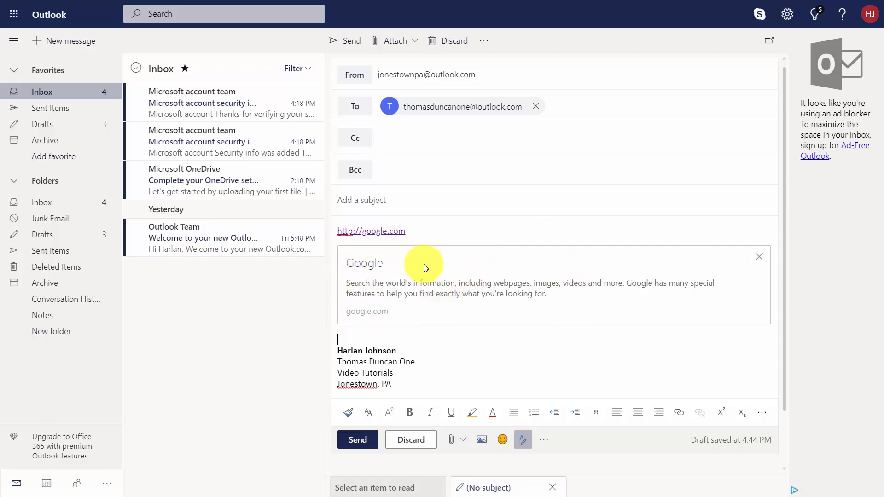
Return from the draft to the Compose and reply settings at Link preview
left_click(787, 14)
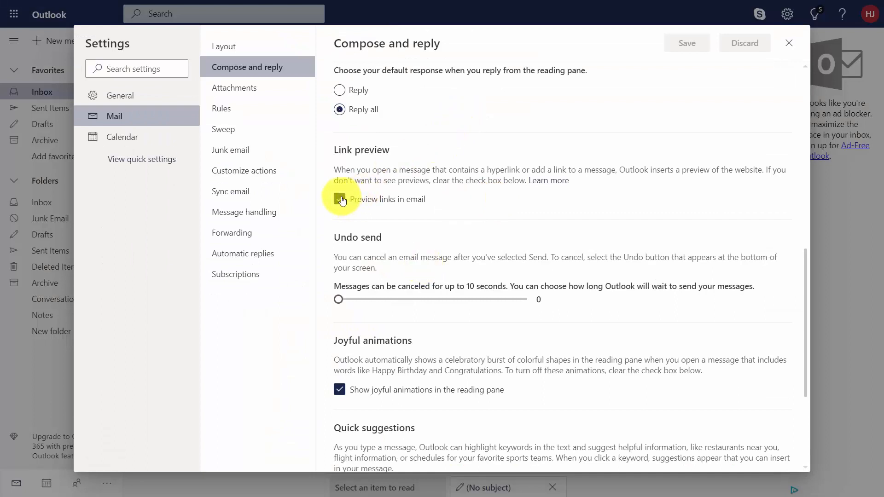
Uncheck 'Preview links in email' and scroll down to the Undo send option
left_click(340, 199)
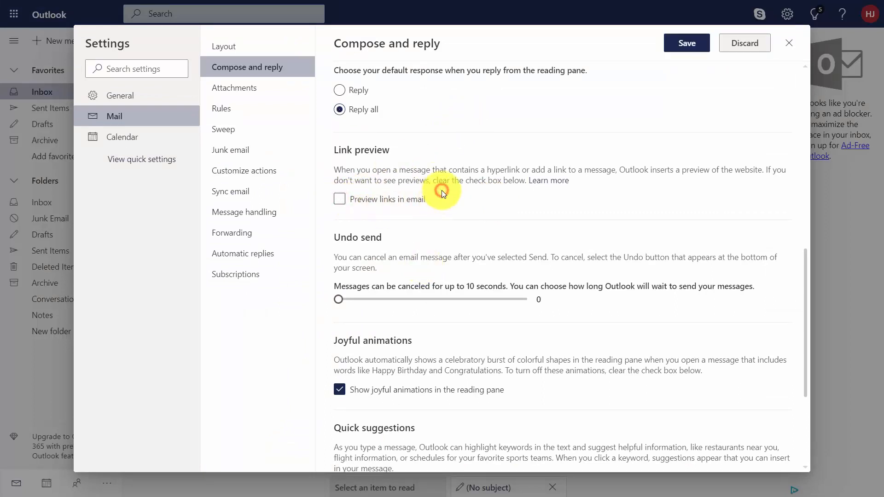
scroll("down", 3)
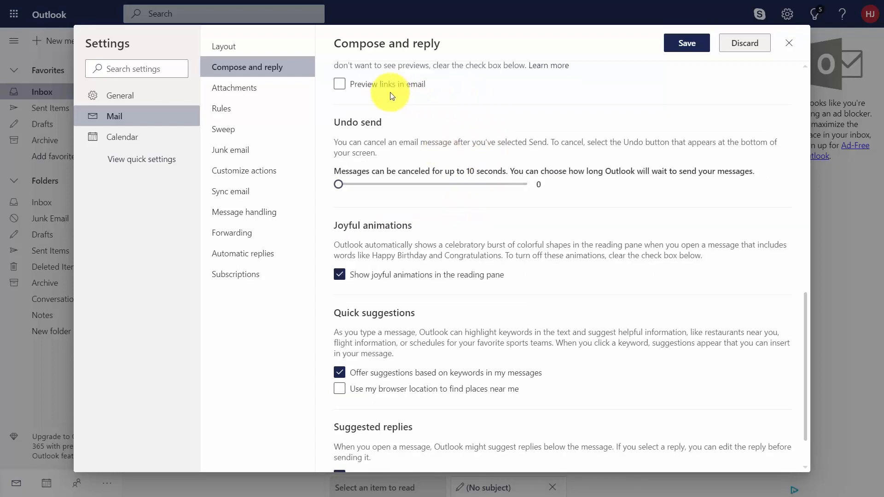
mouse_move(391, 204)
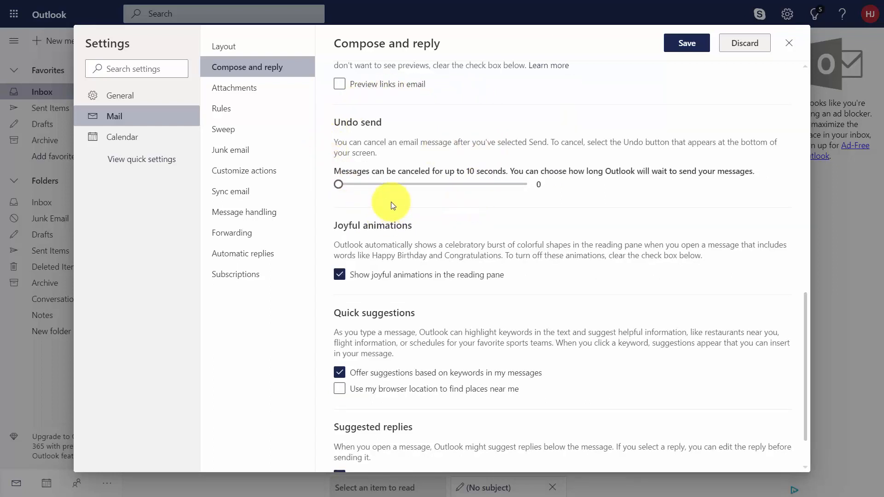
mouse_move(383, 191)
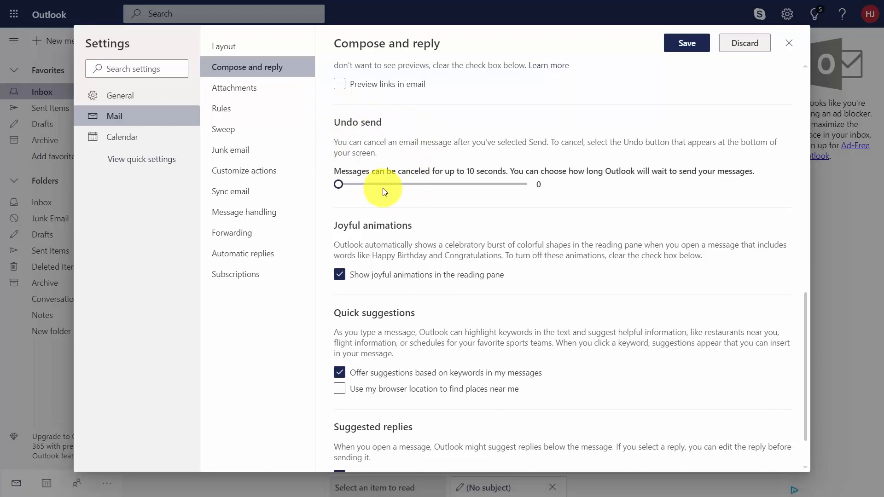
mouse_move(457, 199)
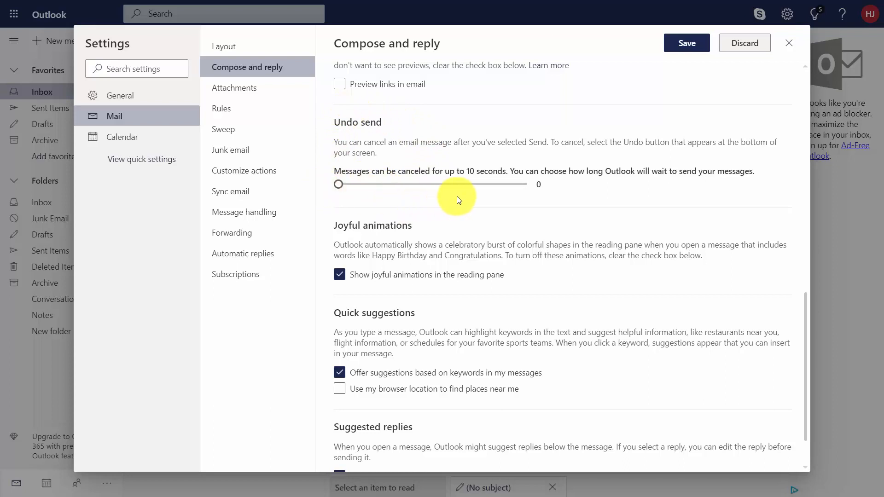
mouse_move(459, 203)
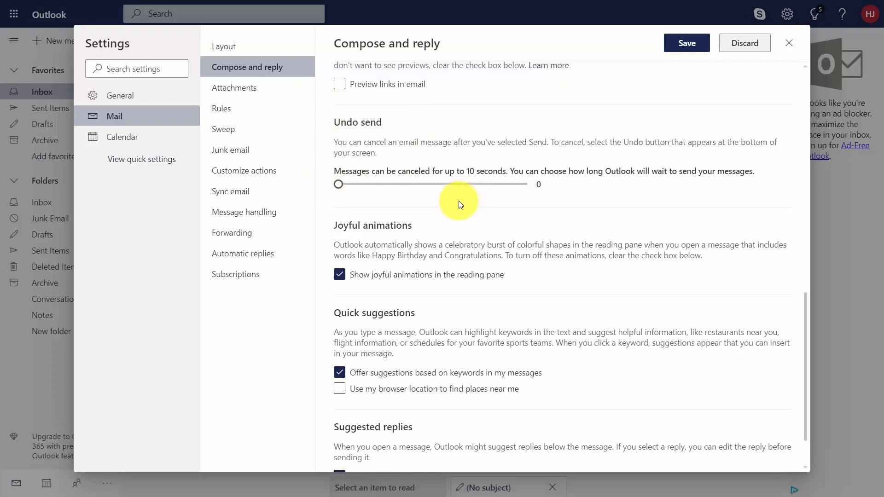
mouse_move(397, 201)
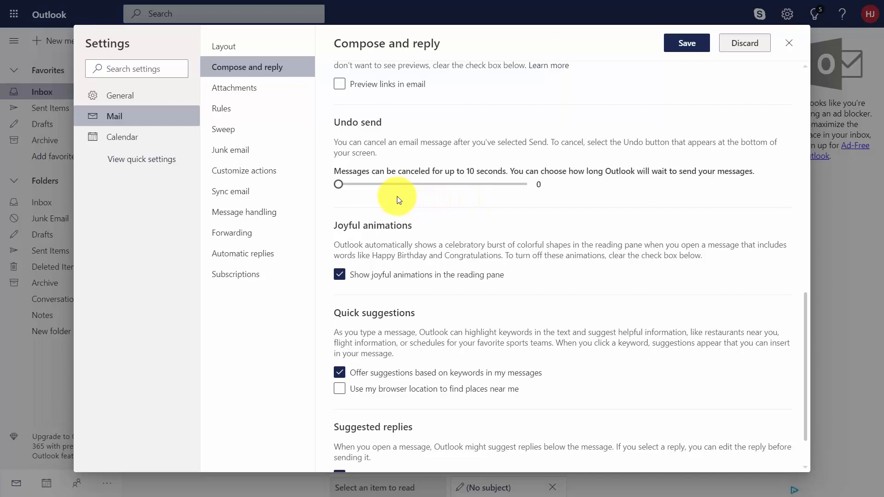
mouse_move(329, 130)
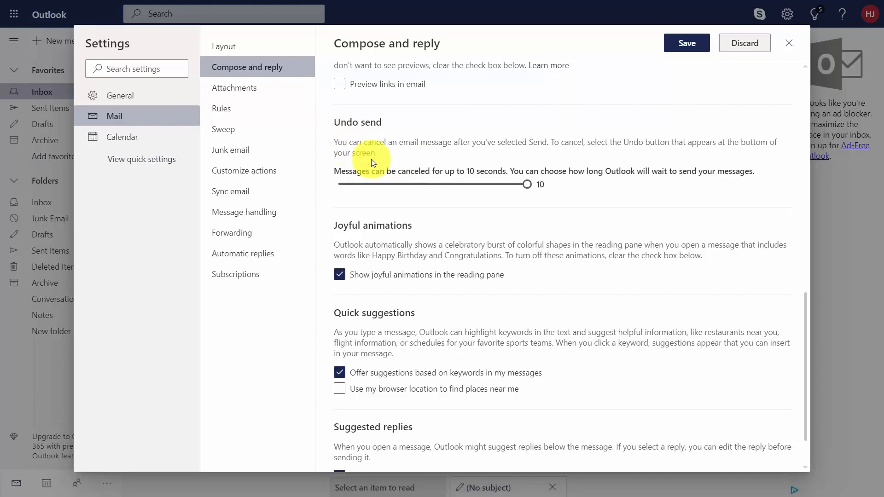
mouse_move(542, 169)
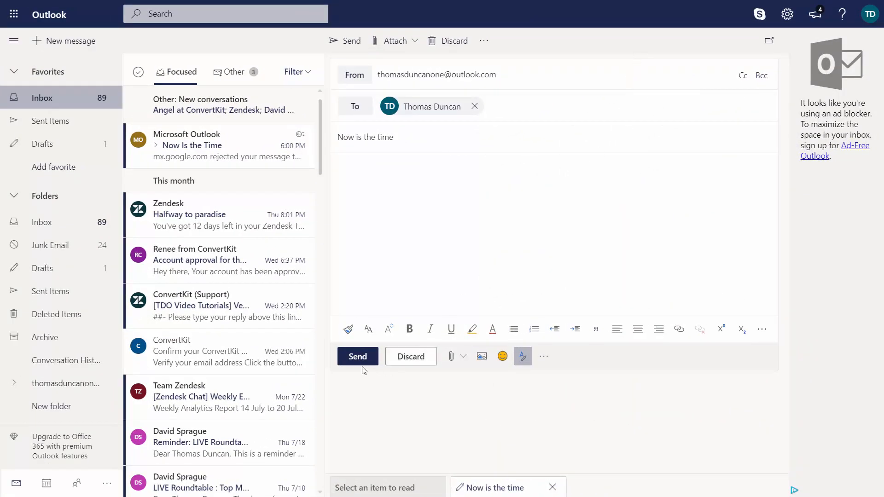
Send the 'Now is the time' message, then undo it from the Sending notification
left_click(357, 356)
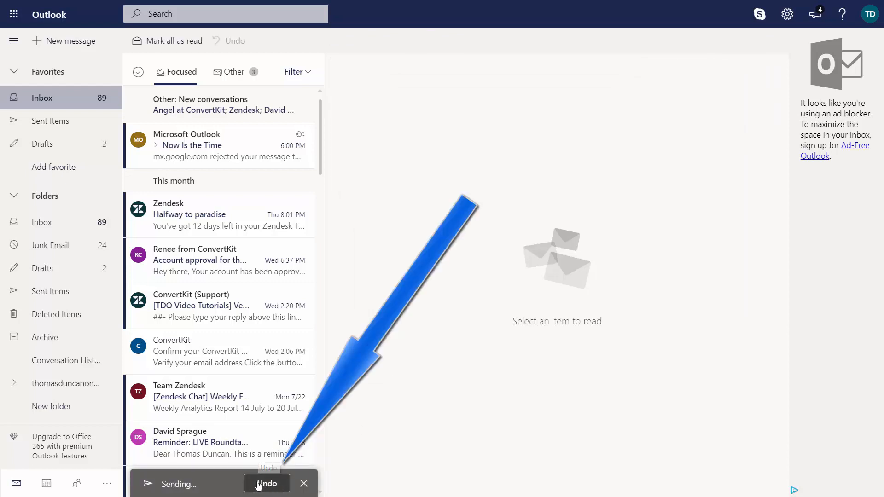
left_click(266, 484)
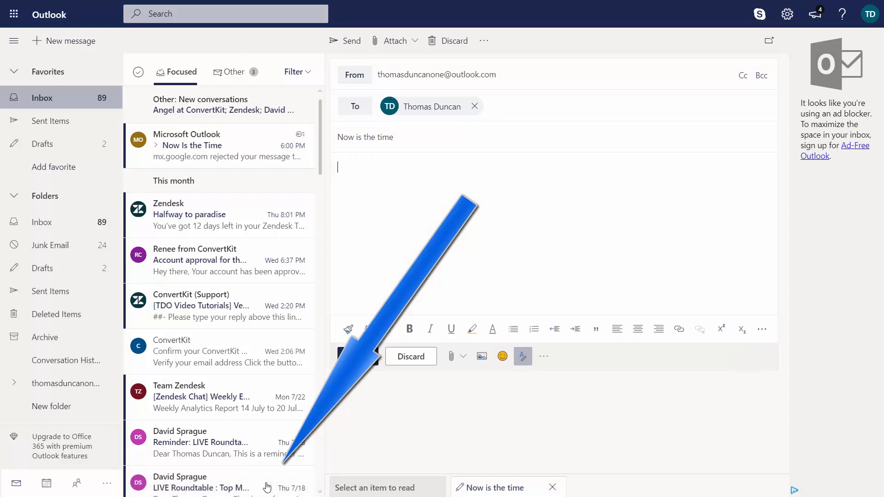